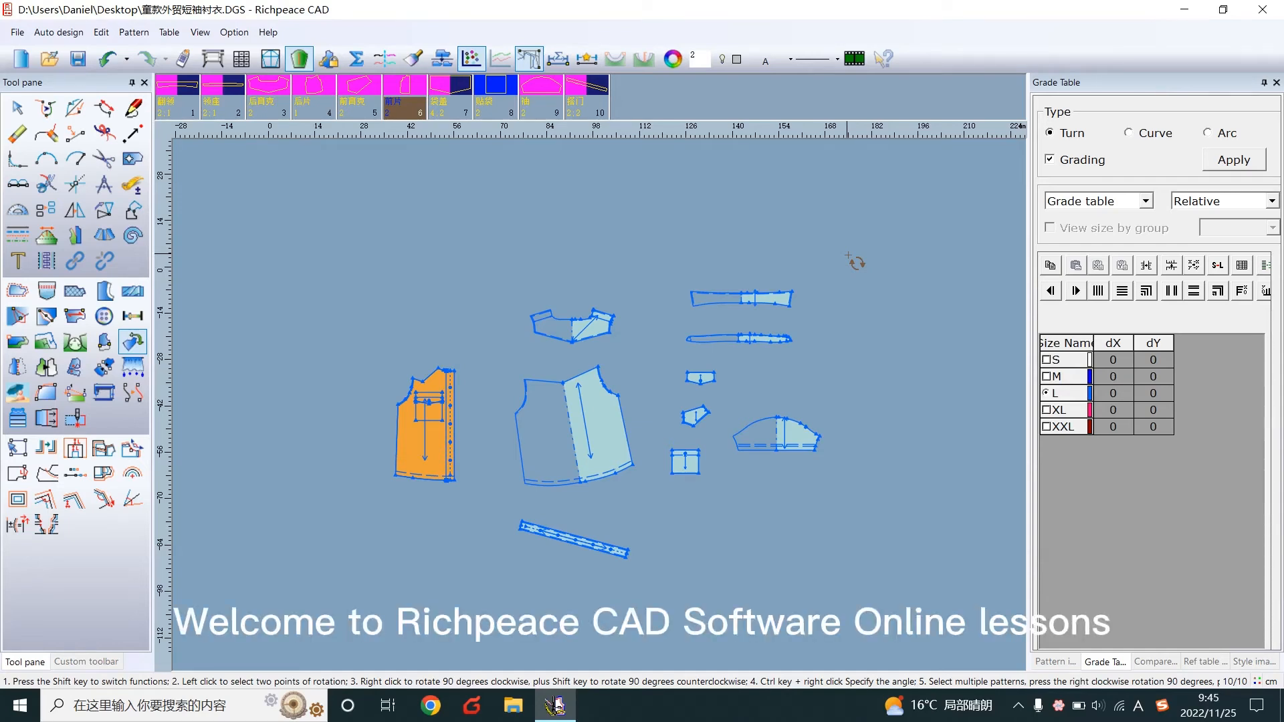
{"action": "mouse_move", "coordinate": [132, 340]}
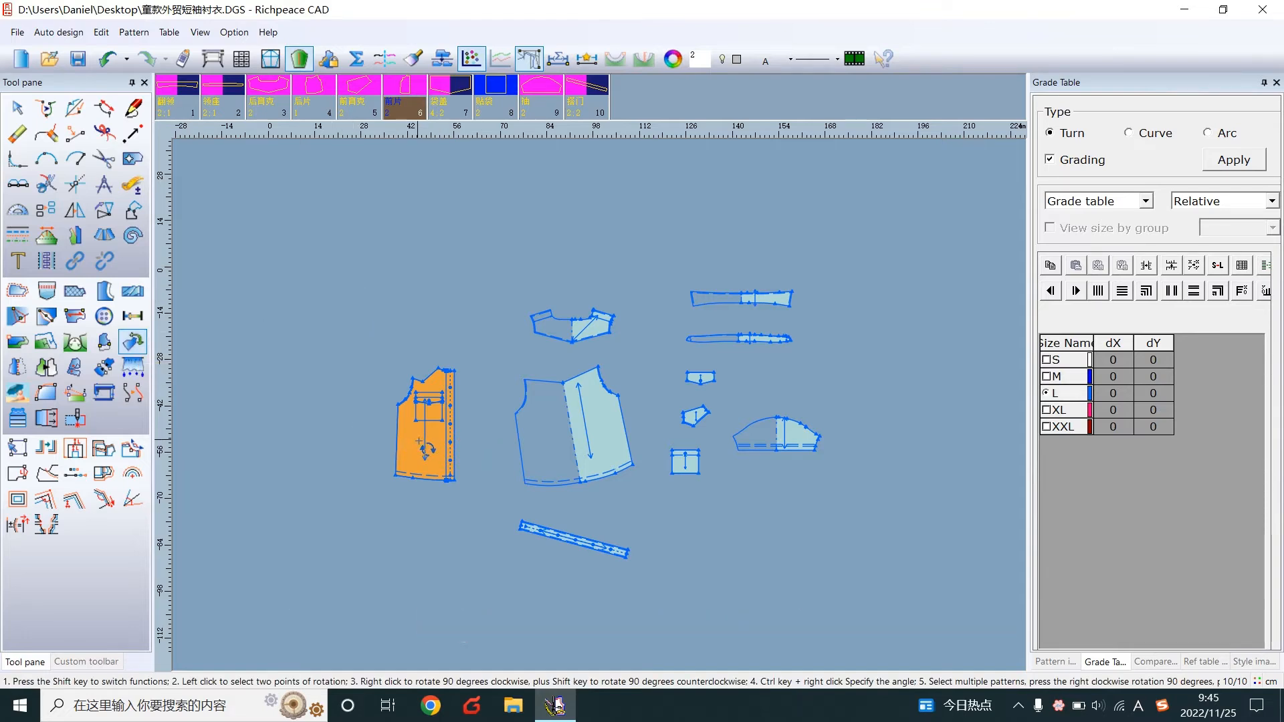
- Rotate the orange front piece 90° clockwise twice until its grain line runs vertically
{"action": "right_click", "coordinate": [423, 428]}
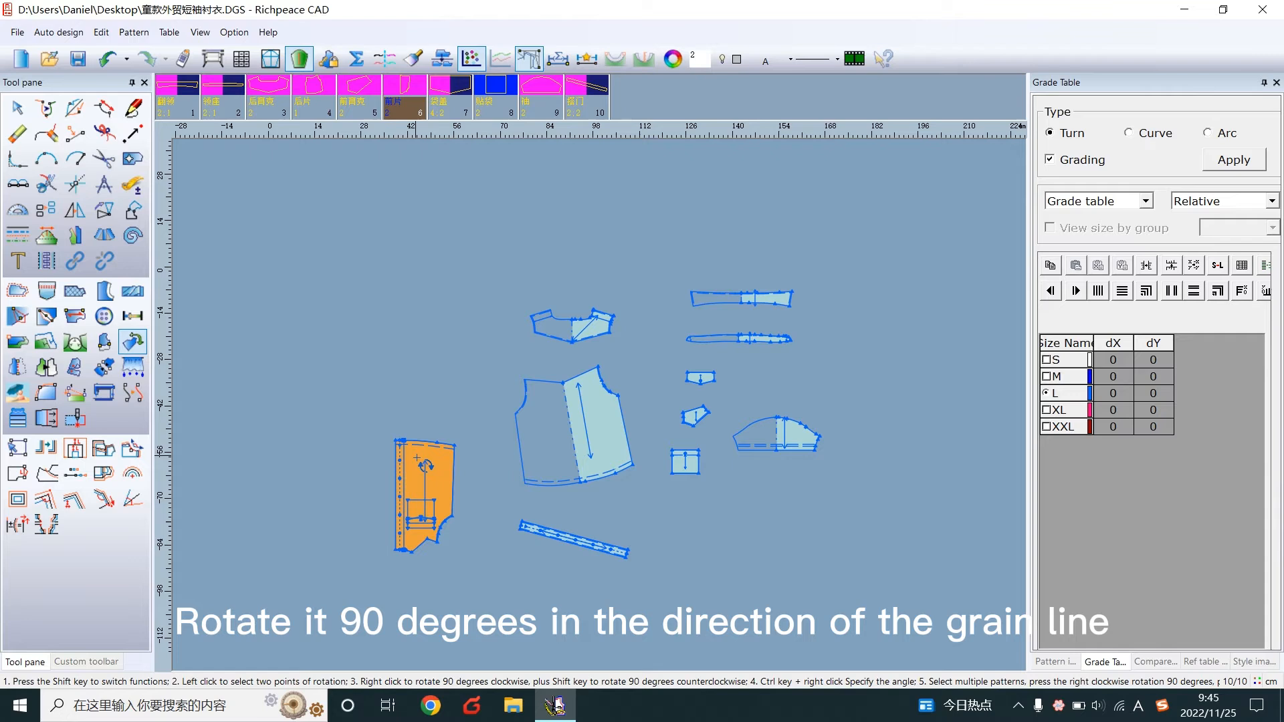
{"action": "right_click", "coordinate": [577, 467]}
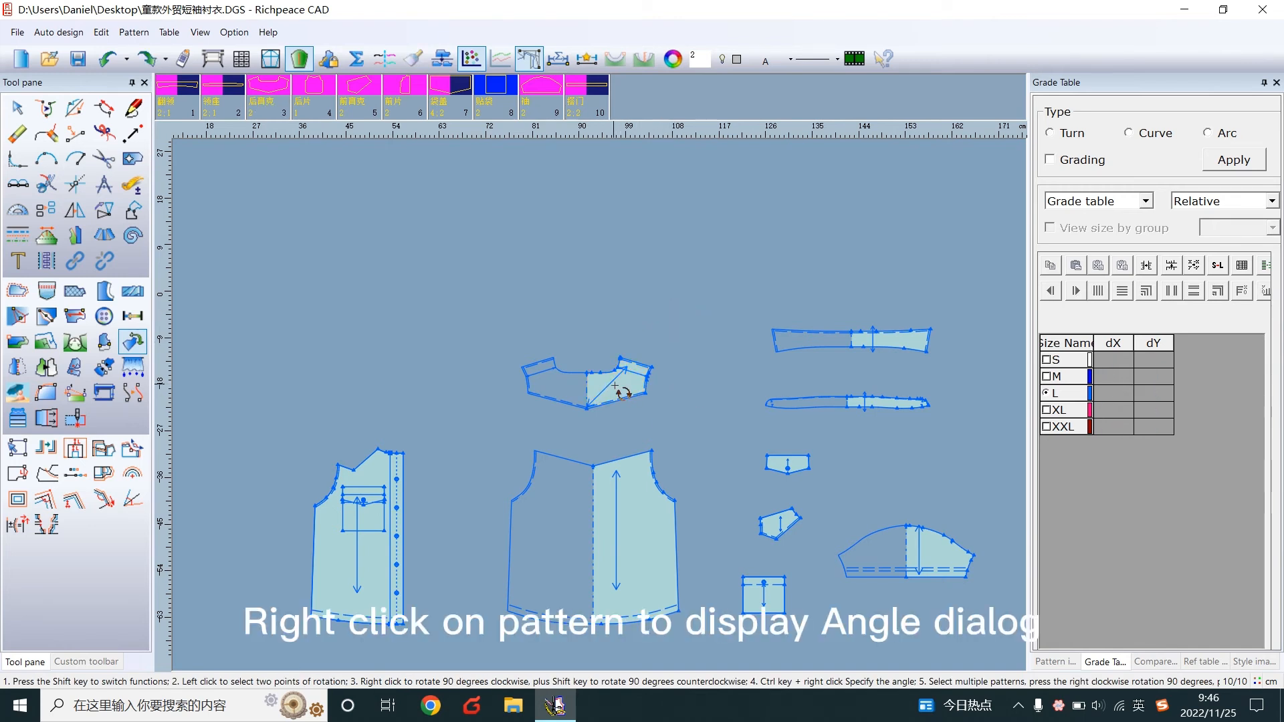
- Rotate the top-centre yoke piece by an entered angle of 45 degrees
{"action": "right_click", "coordinate": [610, 385]}
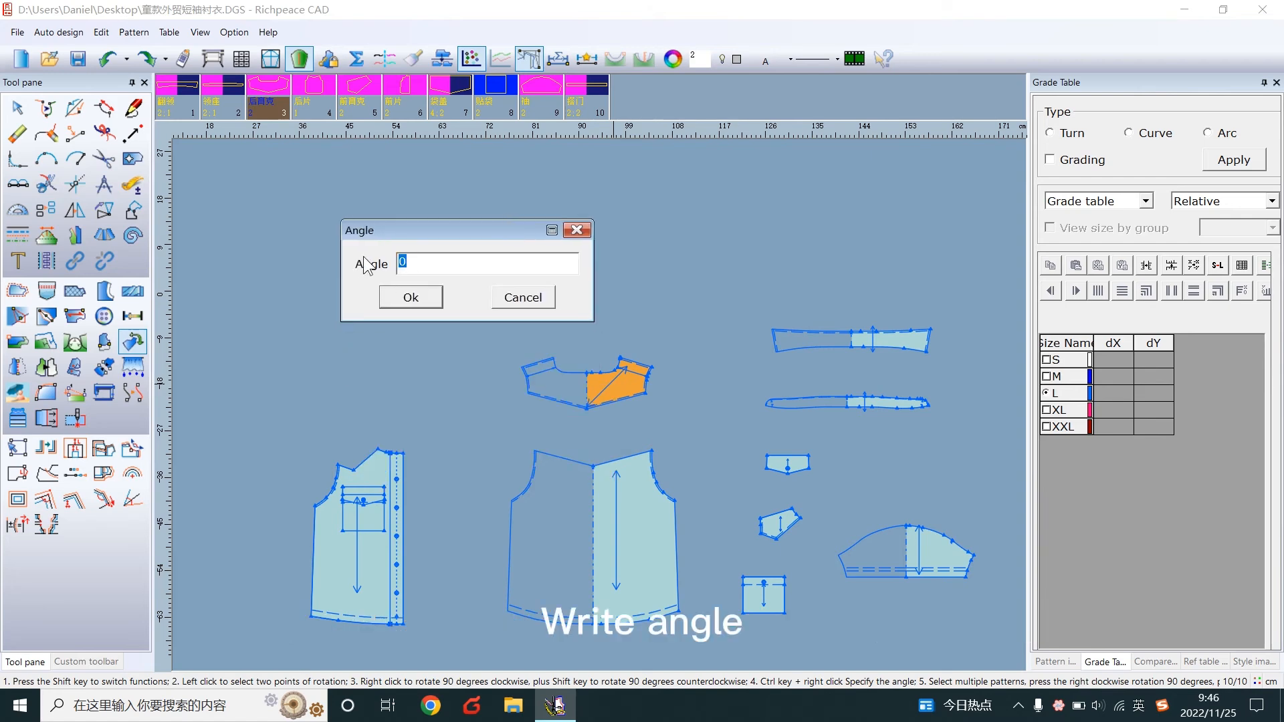
{"action": "type", "text": "45"}
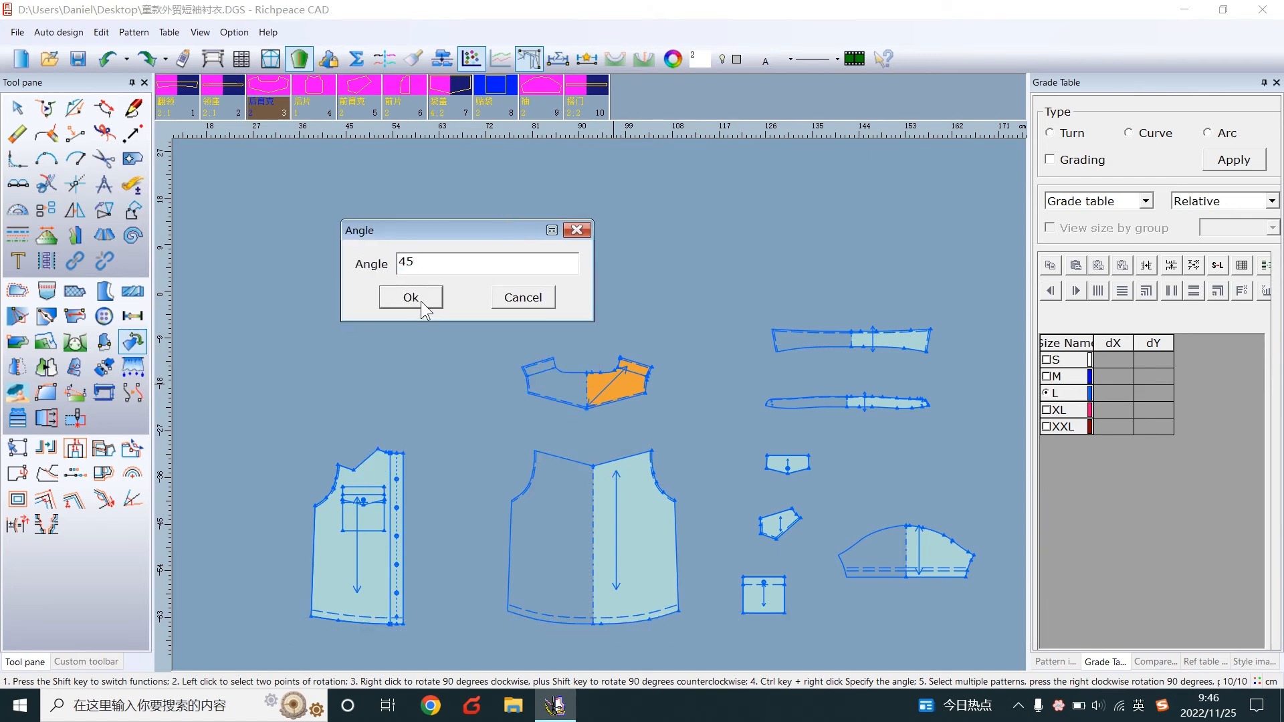
{"action": "left_click", "coordinate": [410, 297]}
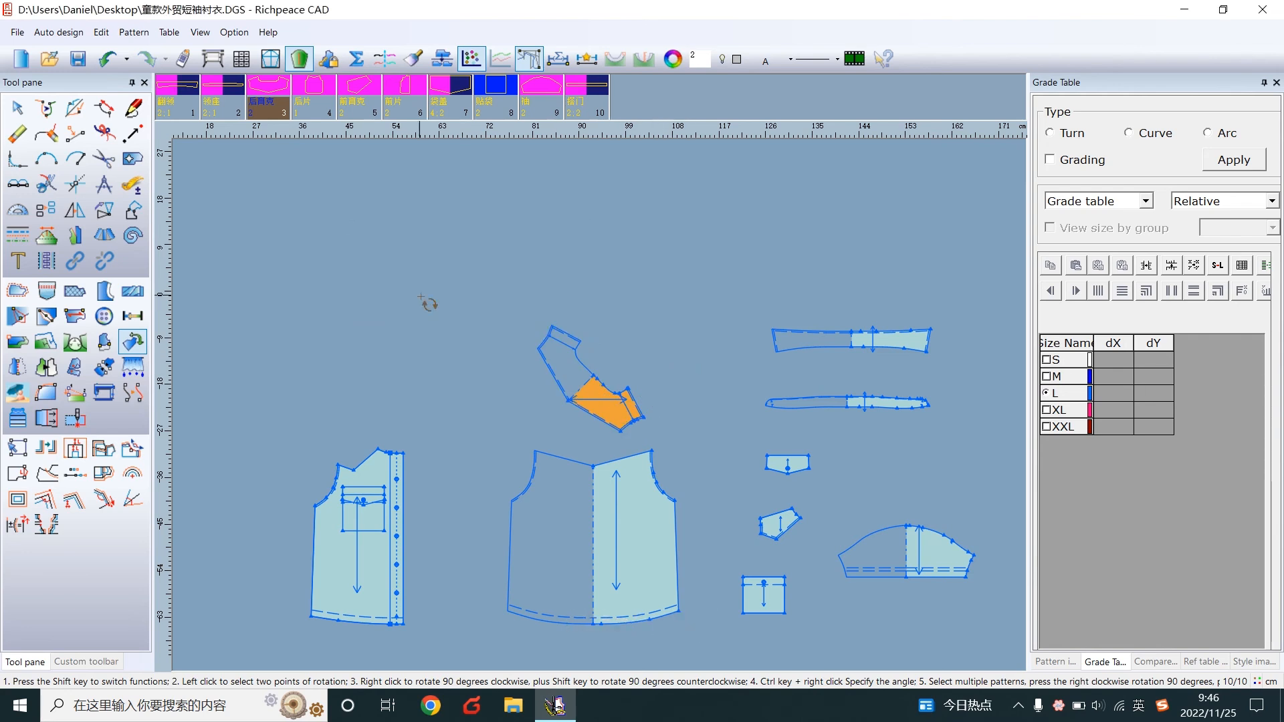
- Drag a selection box over several pattern pieces to select them as a group
{"action": "left_click_drag", "start_coordinate": [250, 250], "coordinate": [954, 655]}
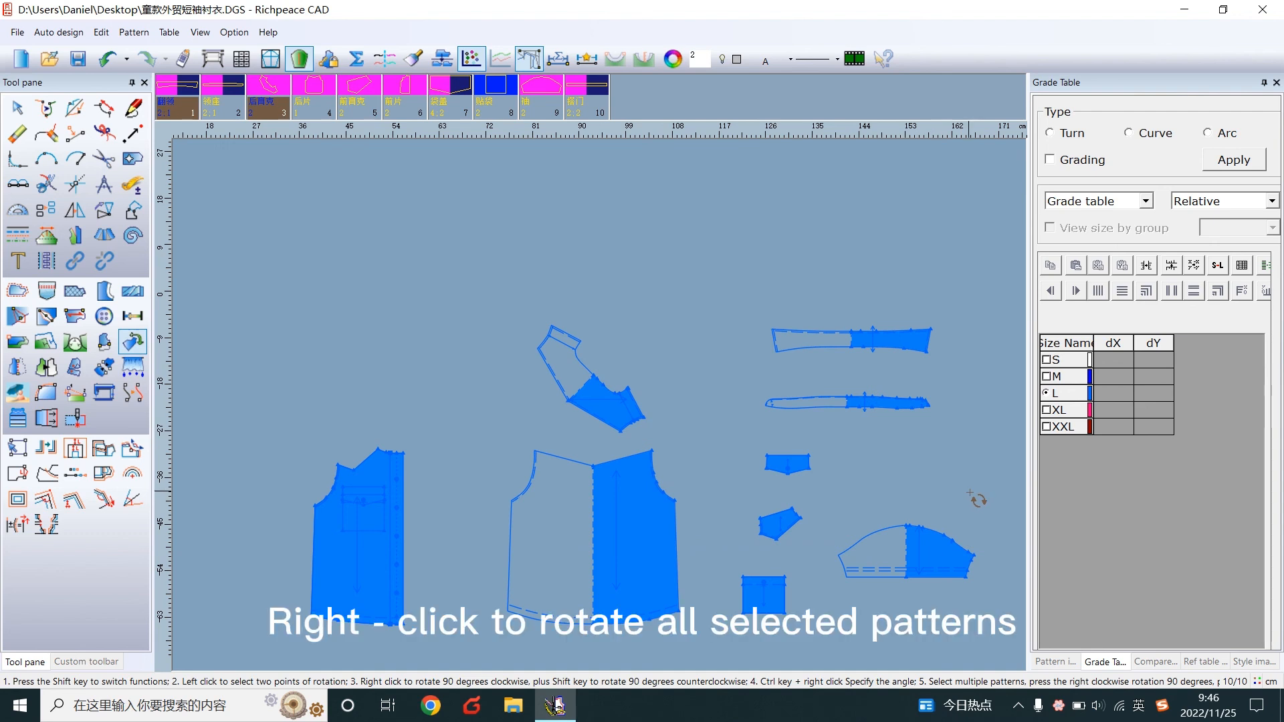
{"action": "mouse_move", "coordinate": [952, 471]}
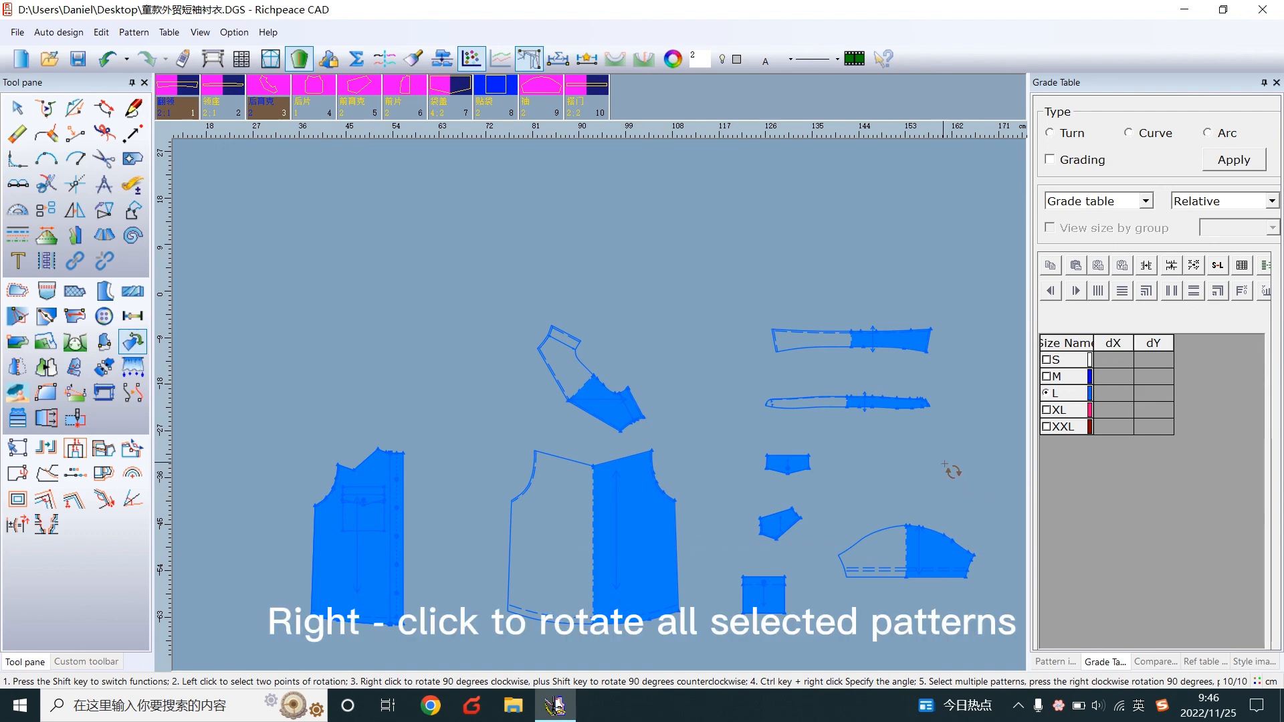